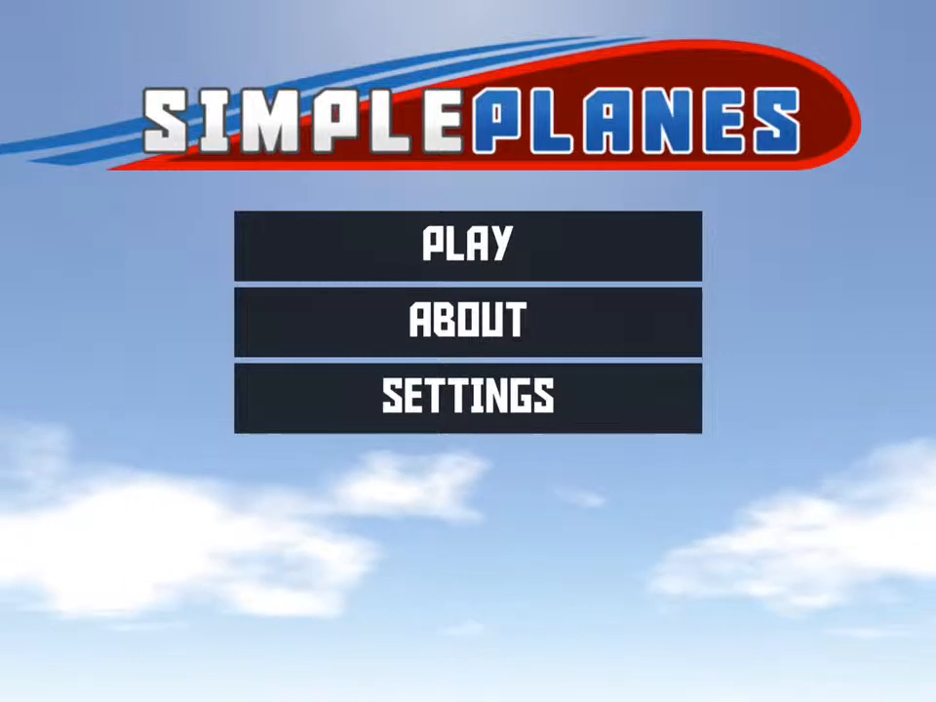
Start playing, glance at the School lessons, then choose Build and Fly in the Sandbox tab
click(467, 246)
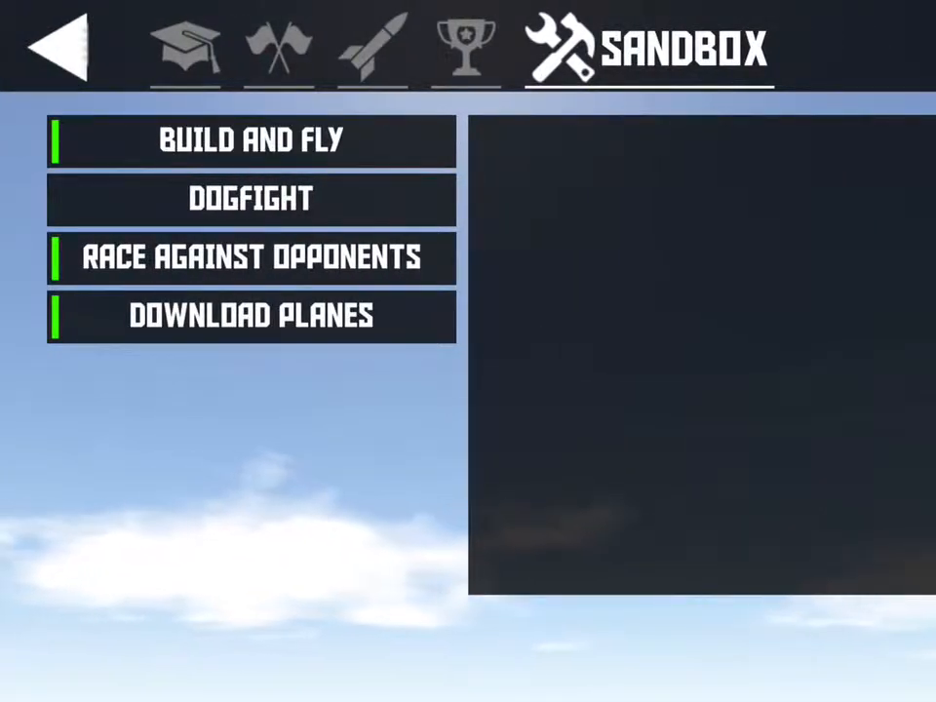
click(184, 49)
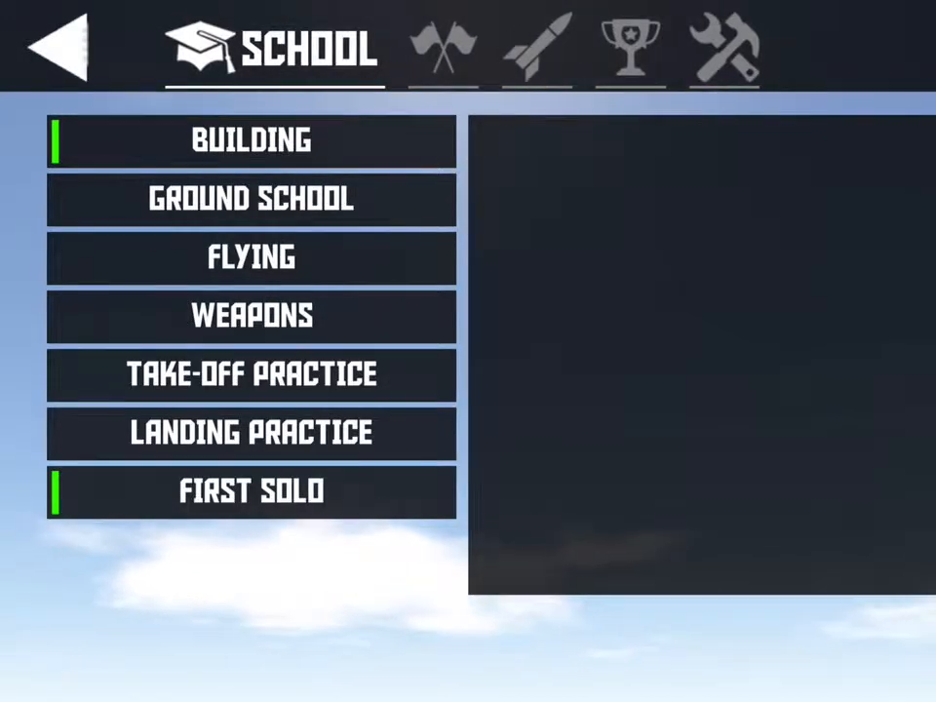
click(723, 47)
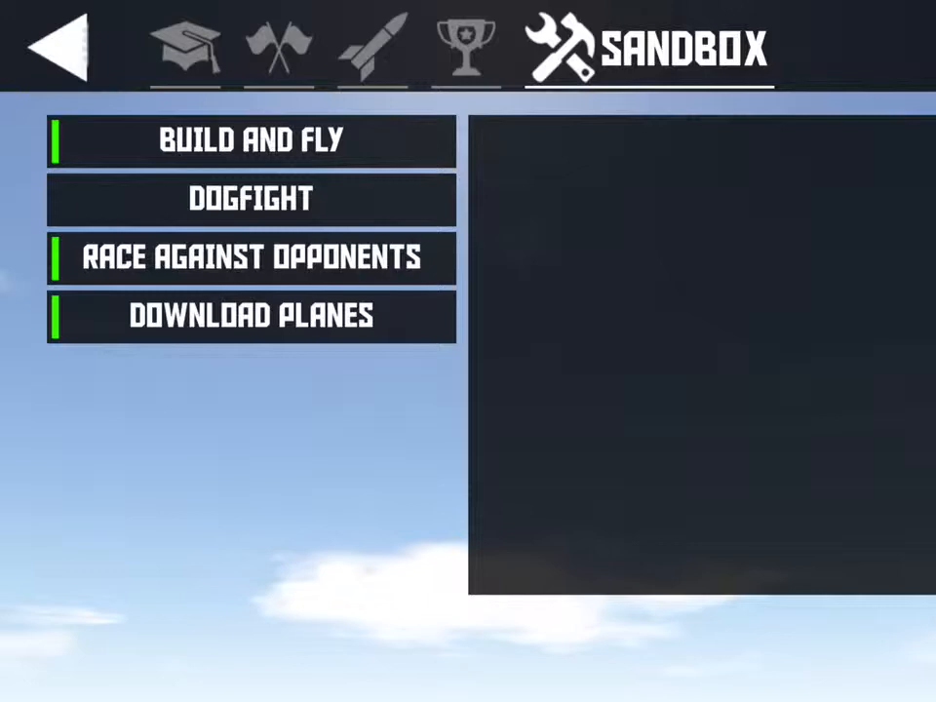
click(252, 141)
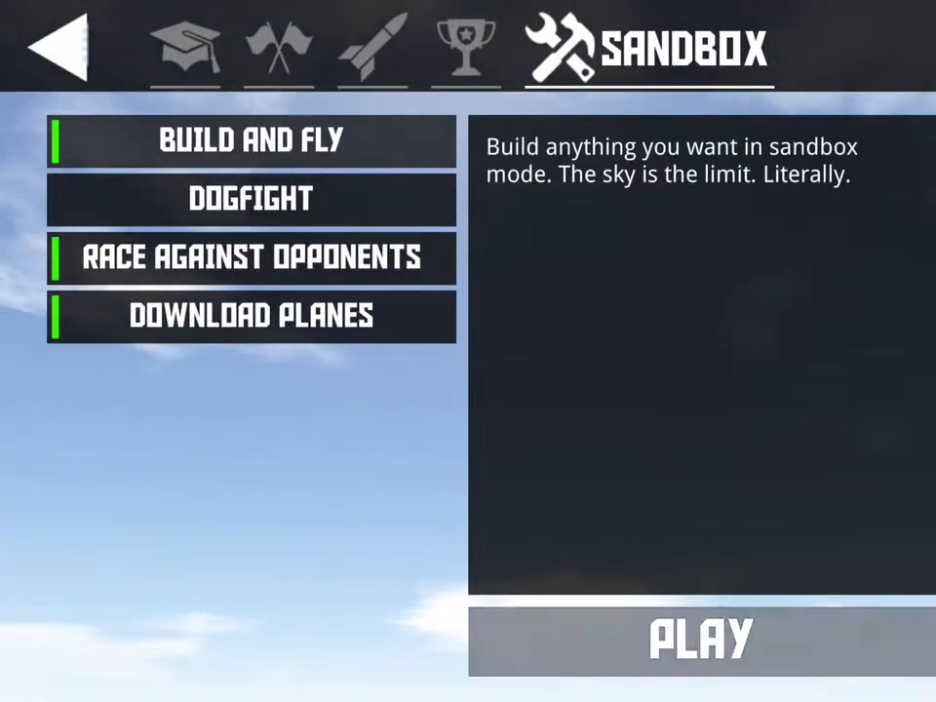
Enter the Build and Fly designer and bring up the saved aircraft list from its menu
click(699, 640)
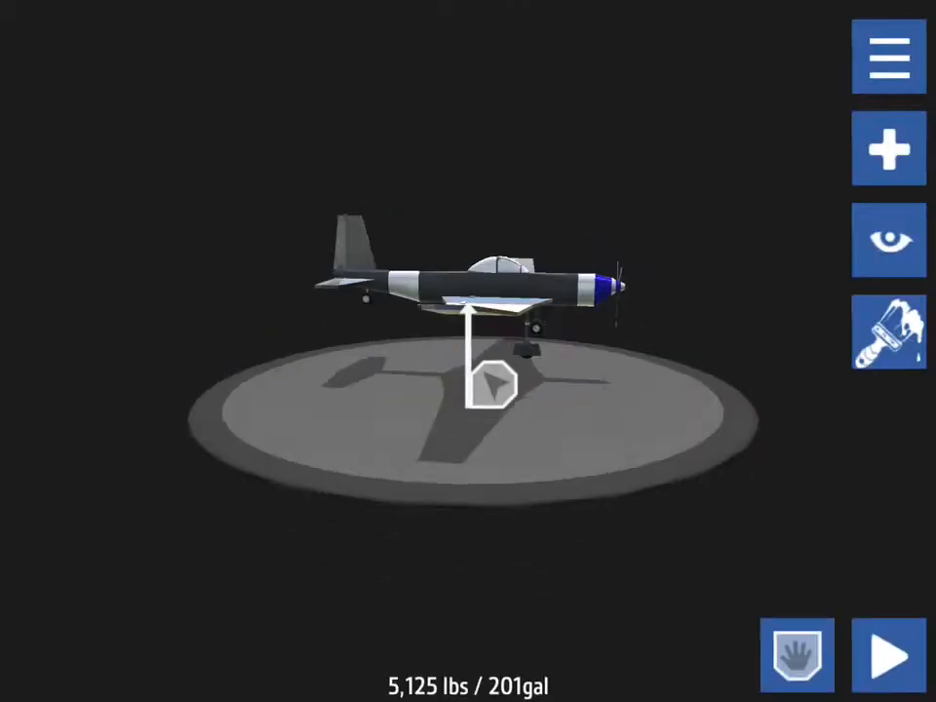
click(888, 55)
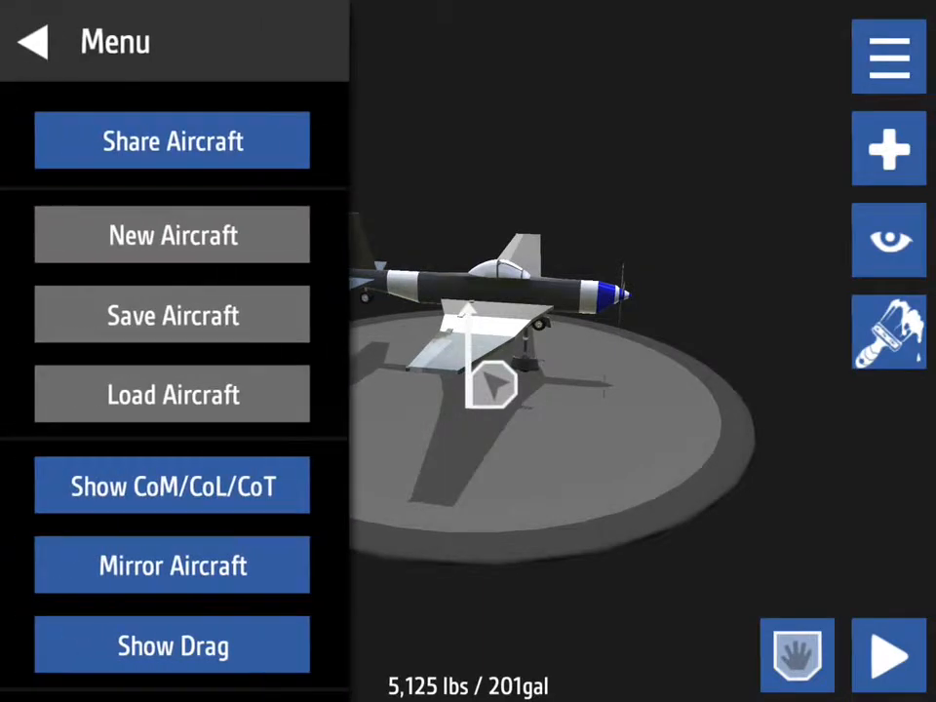
click(173, 394)
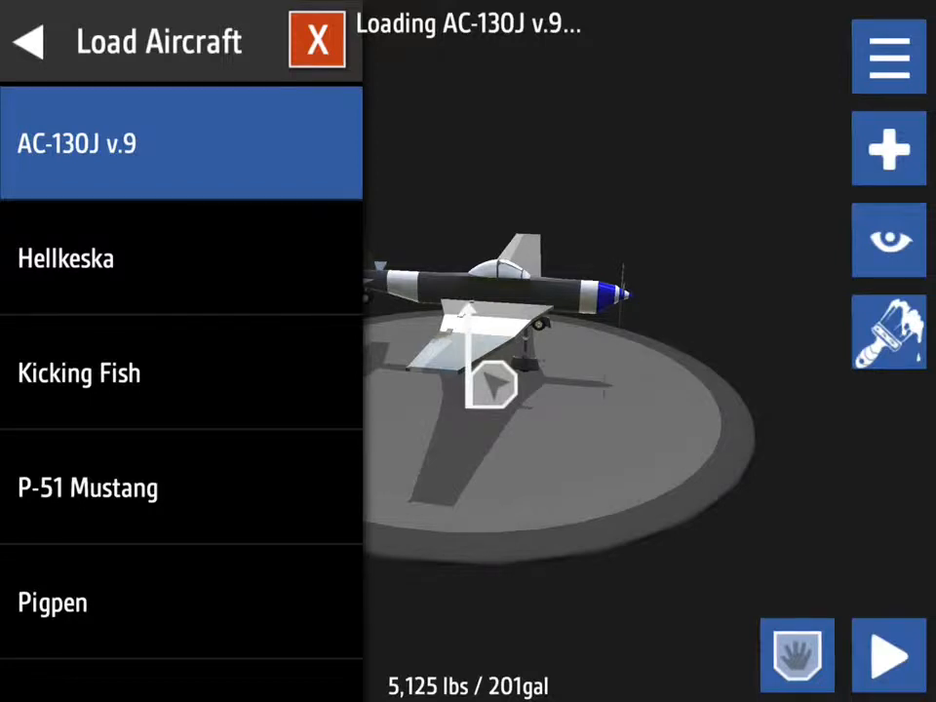
Load the AC-130J v.9 into the hangar and launch it into a flight level
click(316, 41)
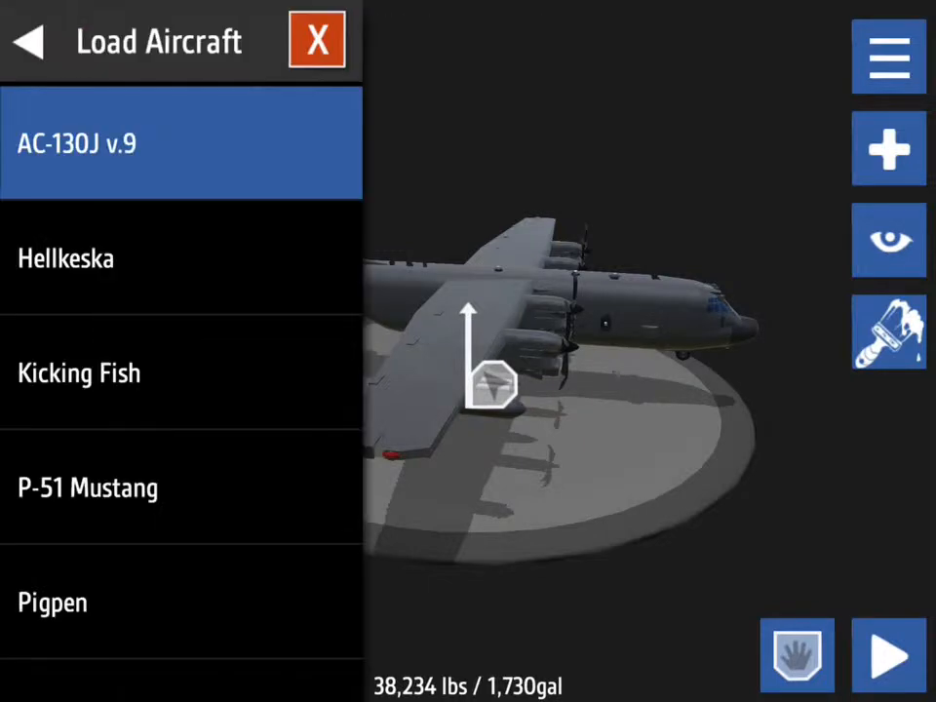
click(887, 654)
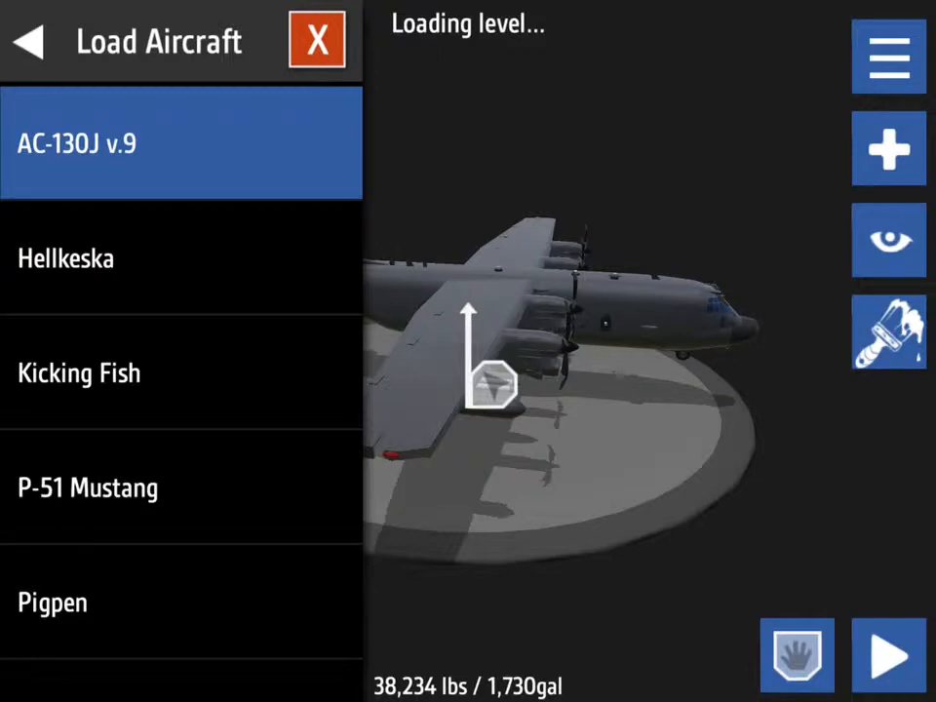
Take the AC-130J off the desert runway and steer it toward the mountainous coastline
click(888, 655)
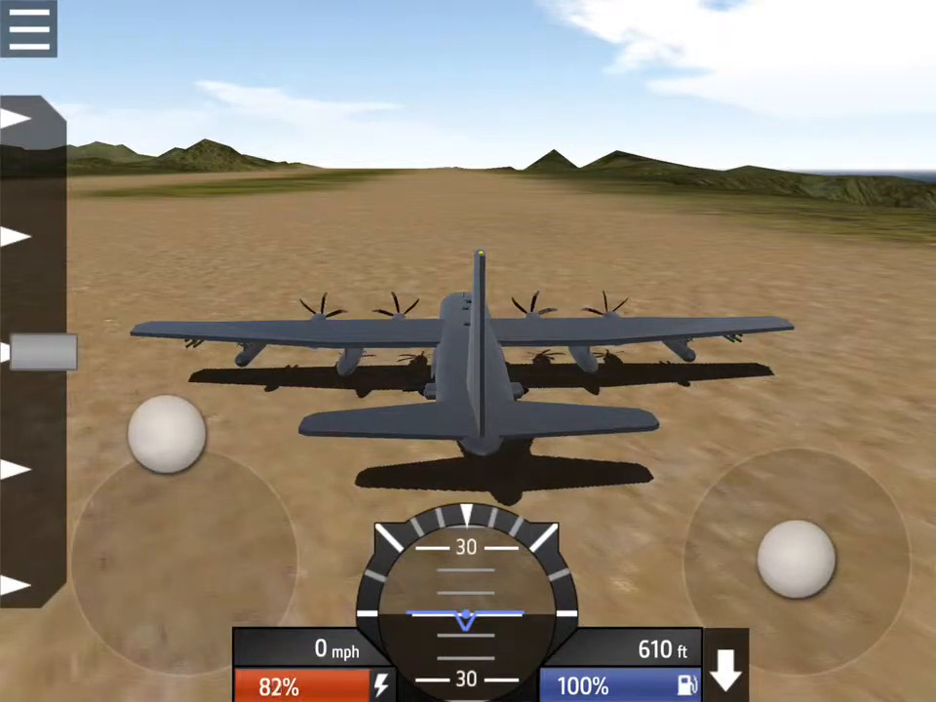
drag(166, 428, 180, 556)
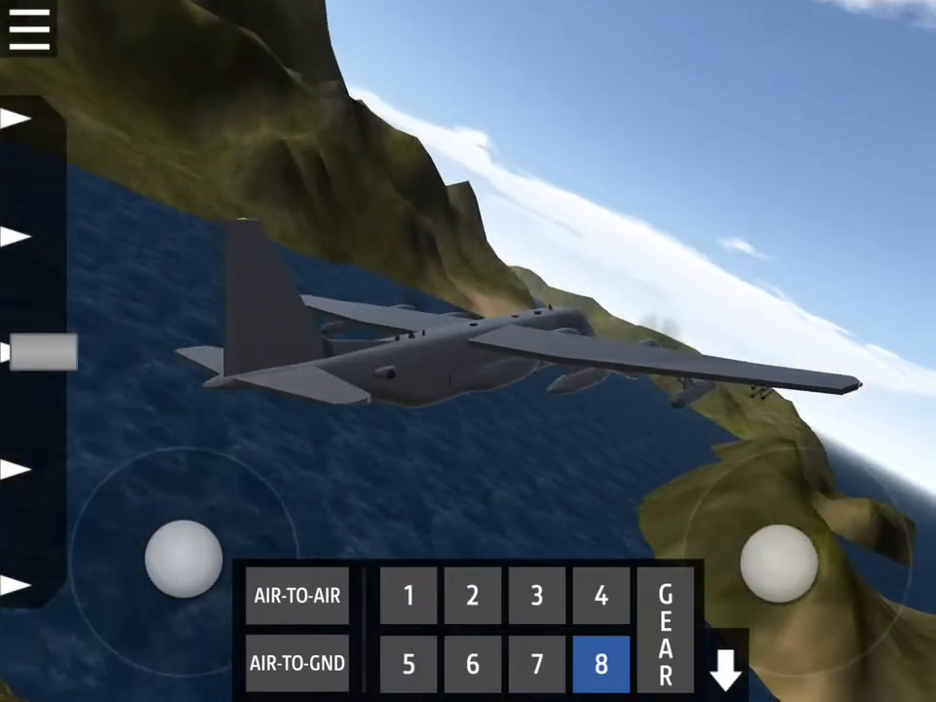
Cycle the camera through cockpit and chase views over the mountains, ending on Fly-By View
click(32, 30)
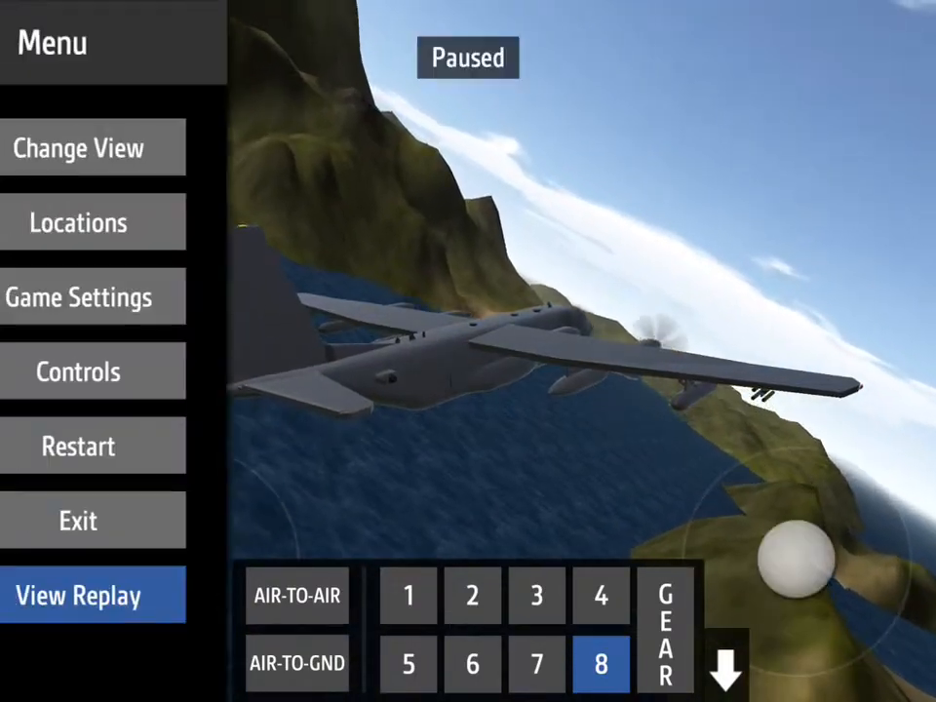
click(93, 147)
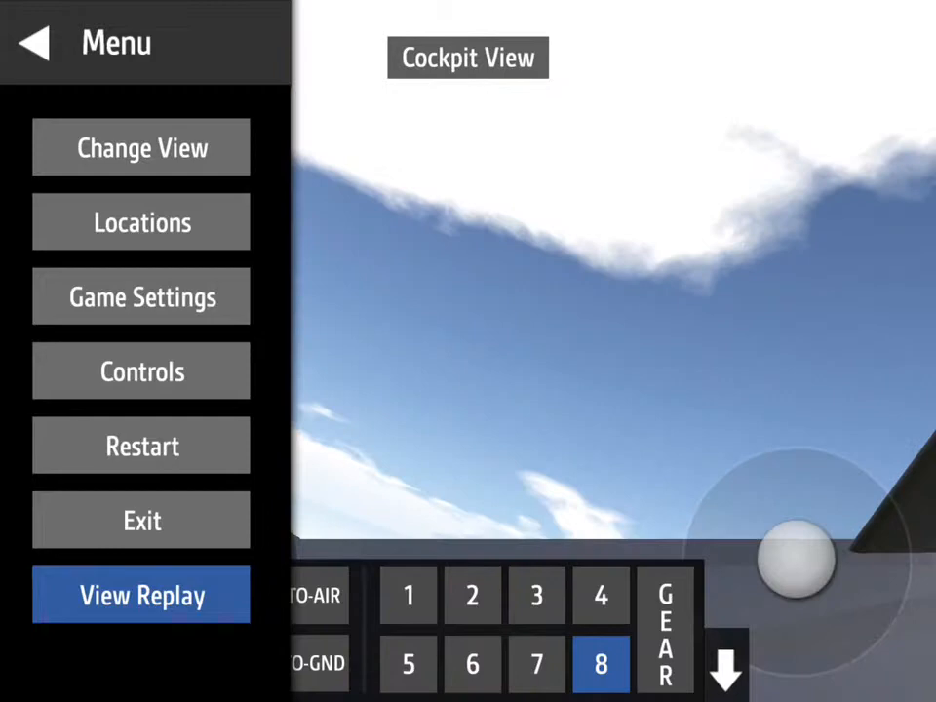
click(31, 42)
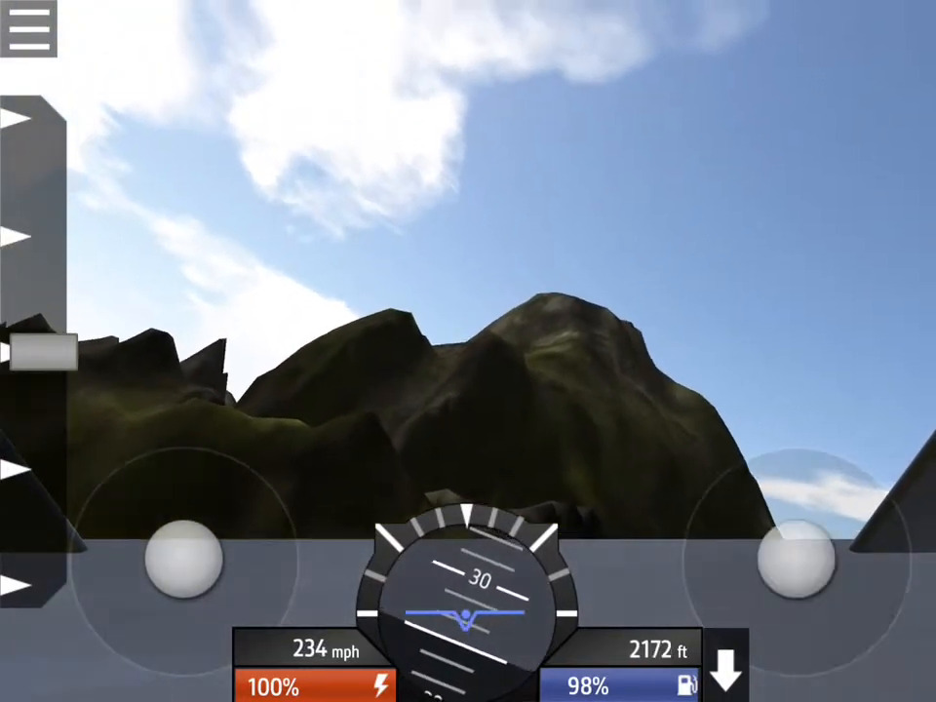
click(29, 31)
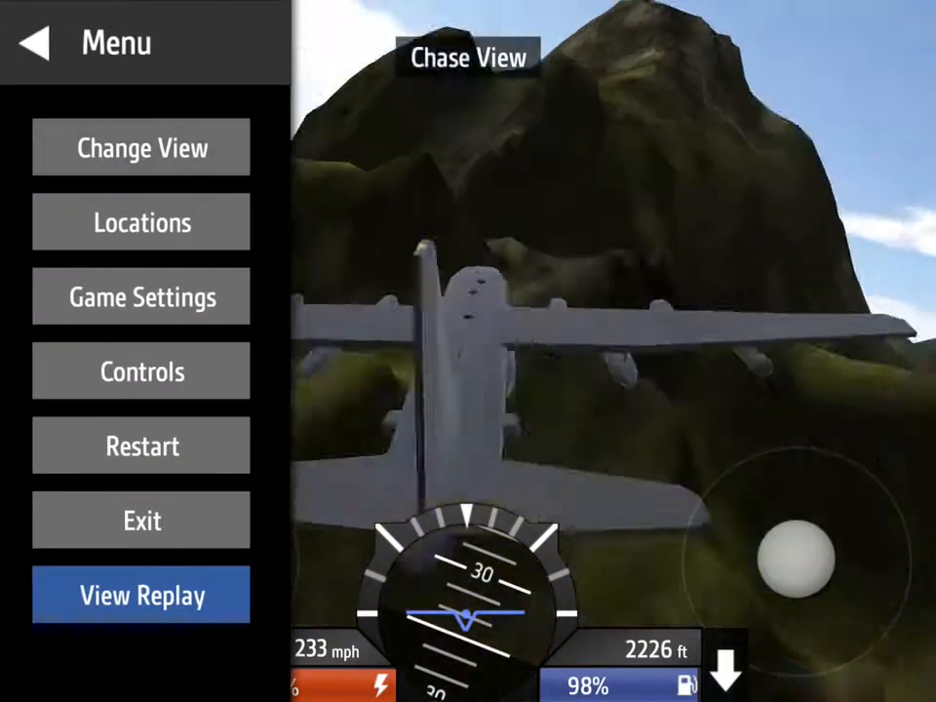
click(32, 44)
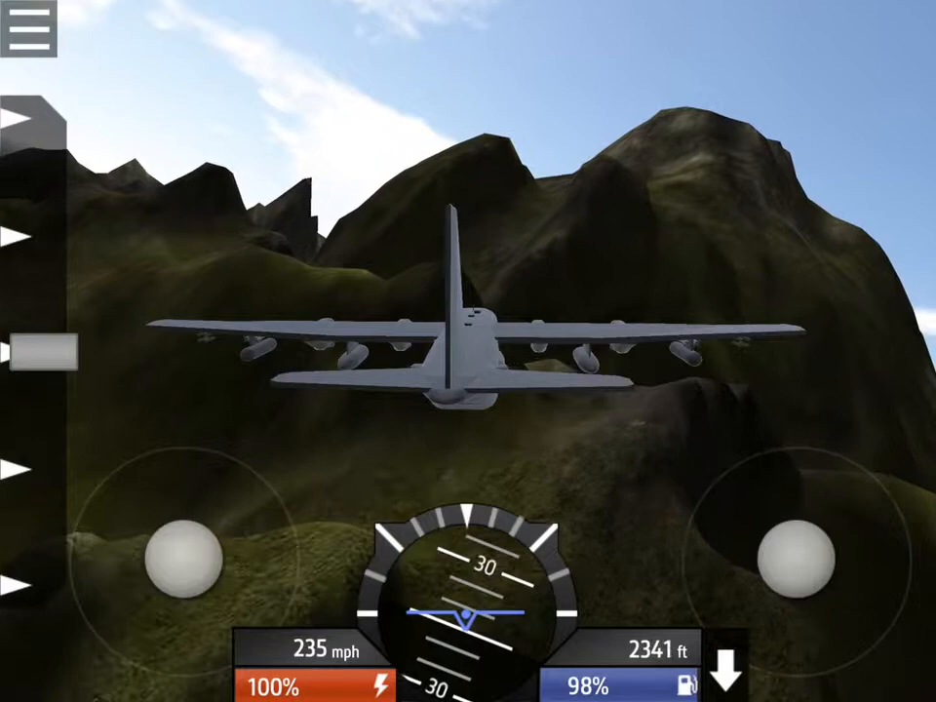
click(29, 30)
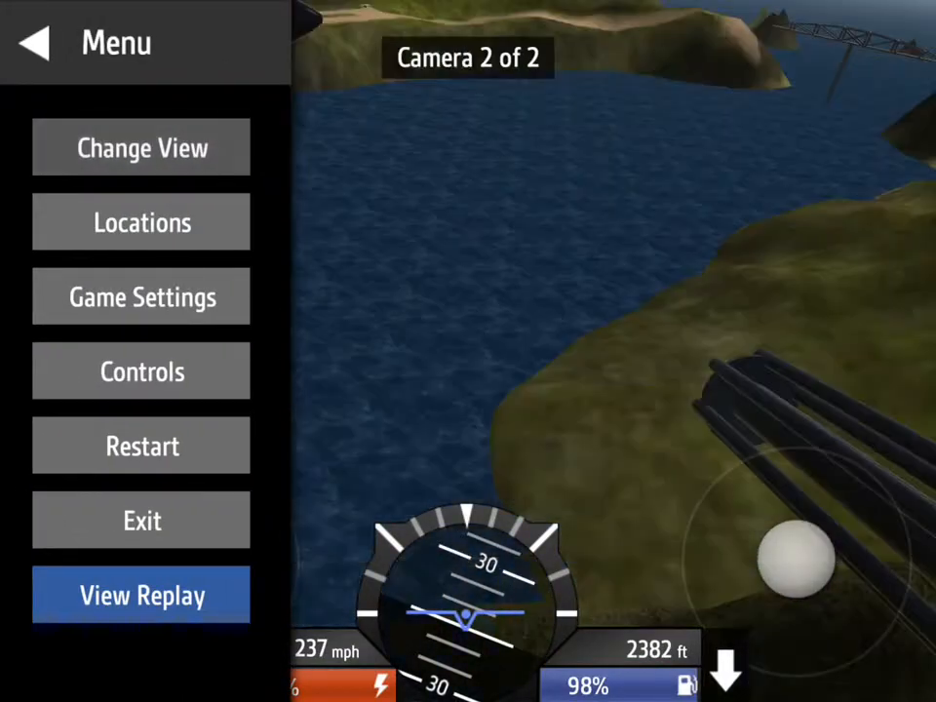
click(141, 147)
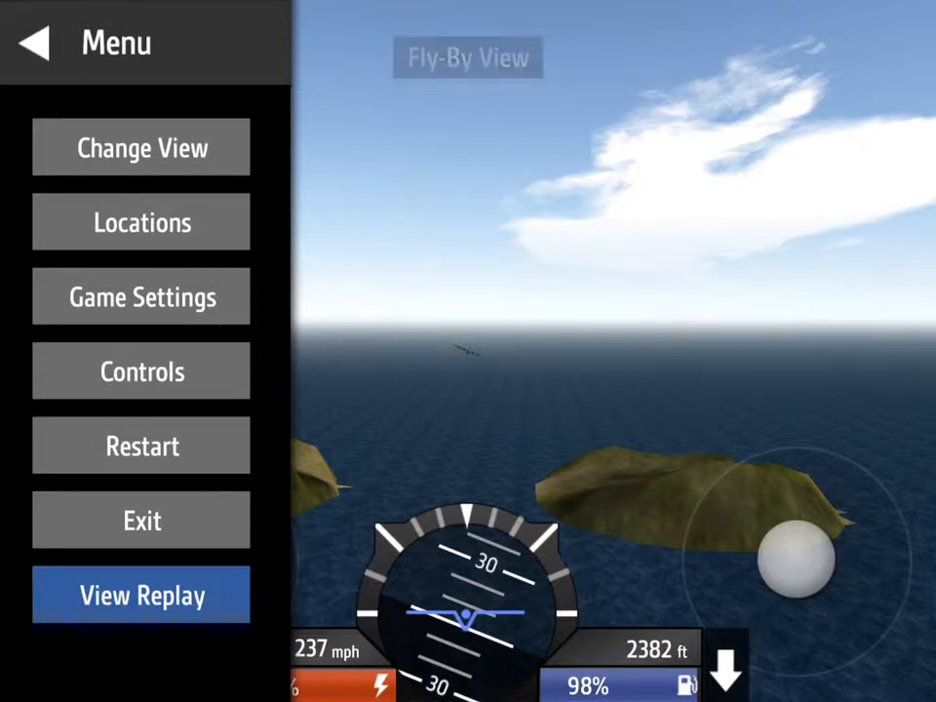
Resume flying the AC-130J until fuel hits 0% and speed drops near stall above 4,000 ft
click(35, 44)
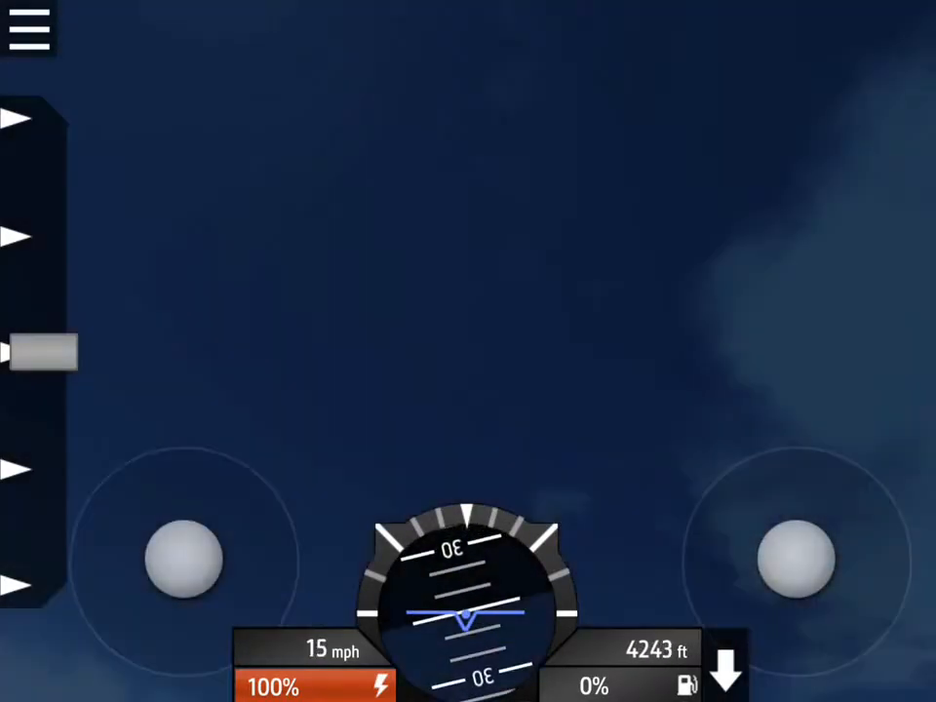
Relocate the AC-130J onto the USS Tiny carrier deck via the Locations list
click(29, 29)
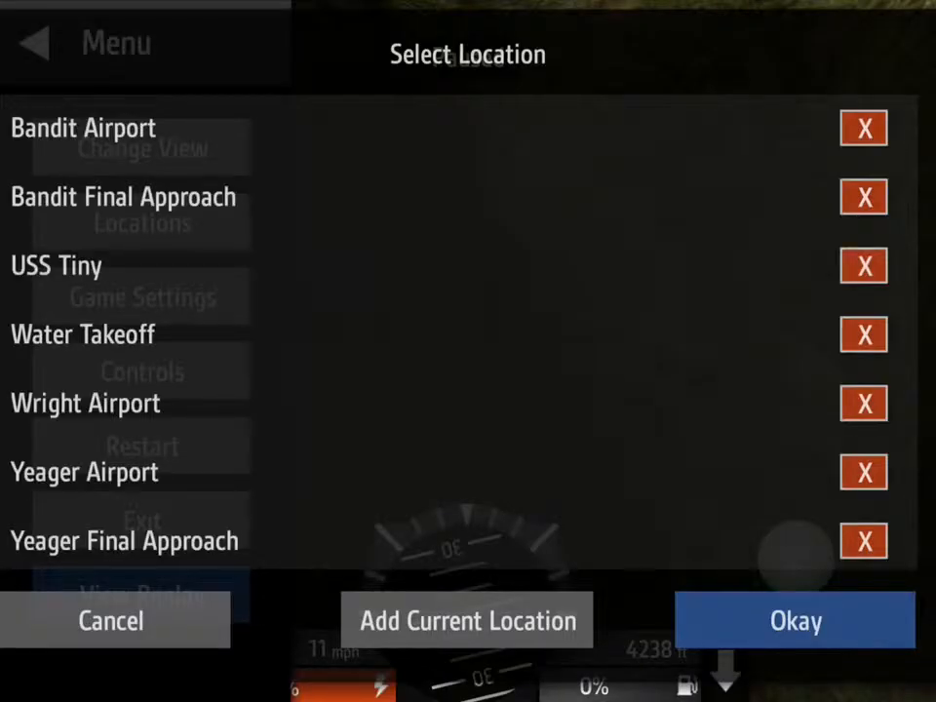
click(110, 621)
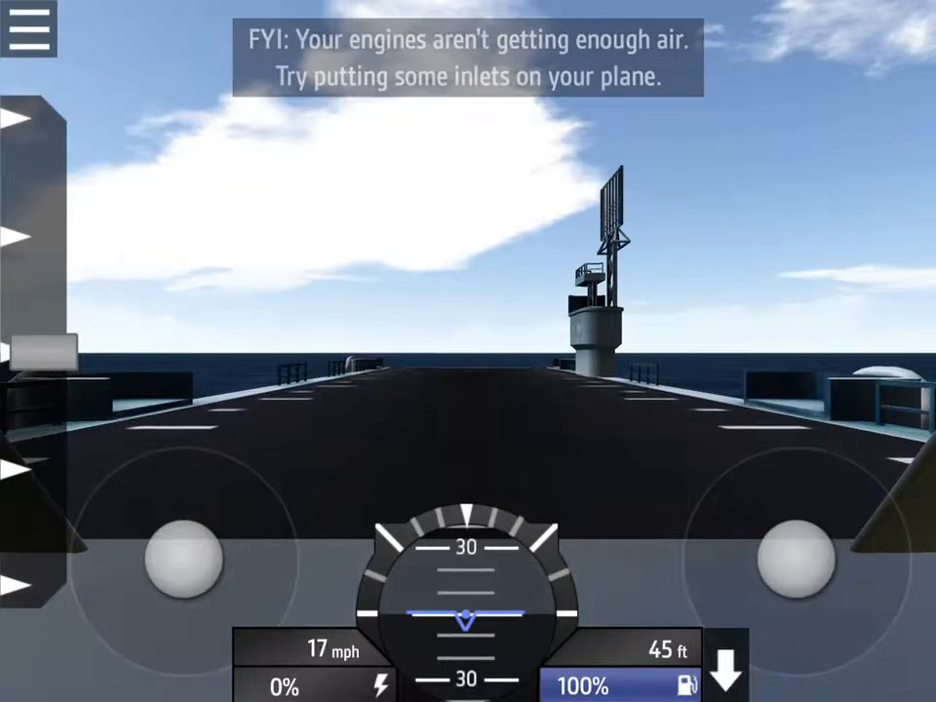
Resume from the pause menu and drive the AC-130J into the carrier deck, breaking its fuselage
click(29, 29)
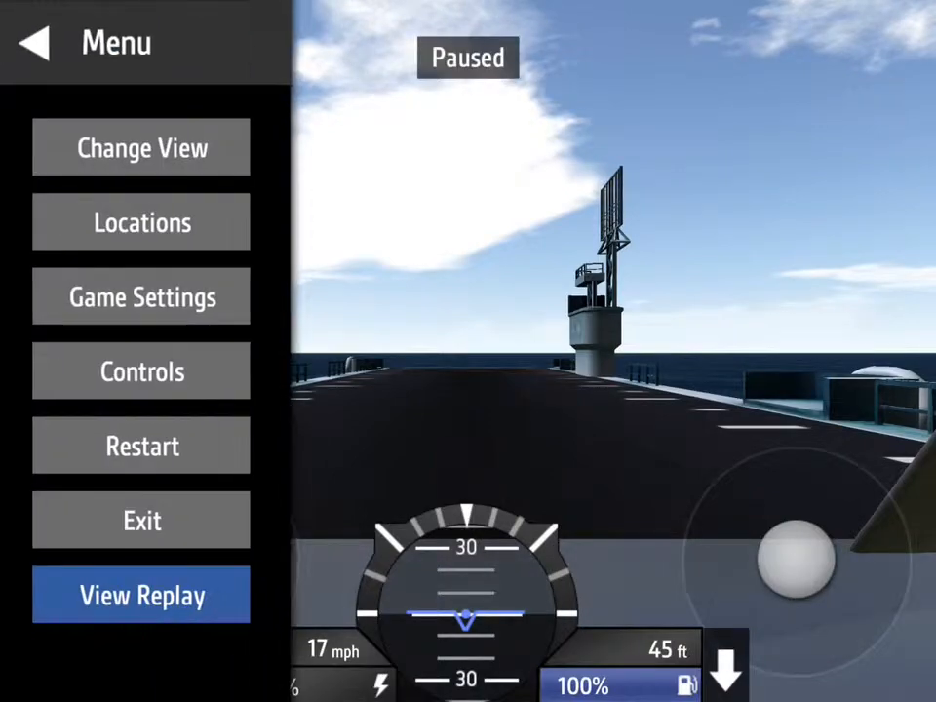
click(32, 43)
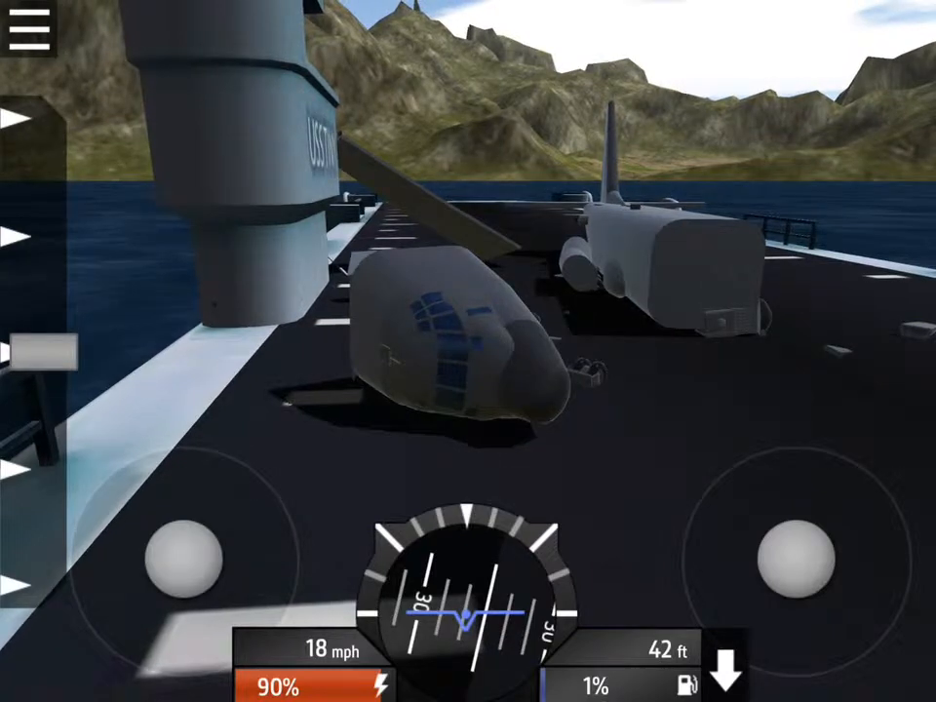
Exit the wrecked flight to the hangar and load the P-51 Mustang as the current aircraft
click(27, 32)
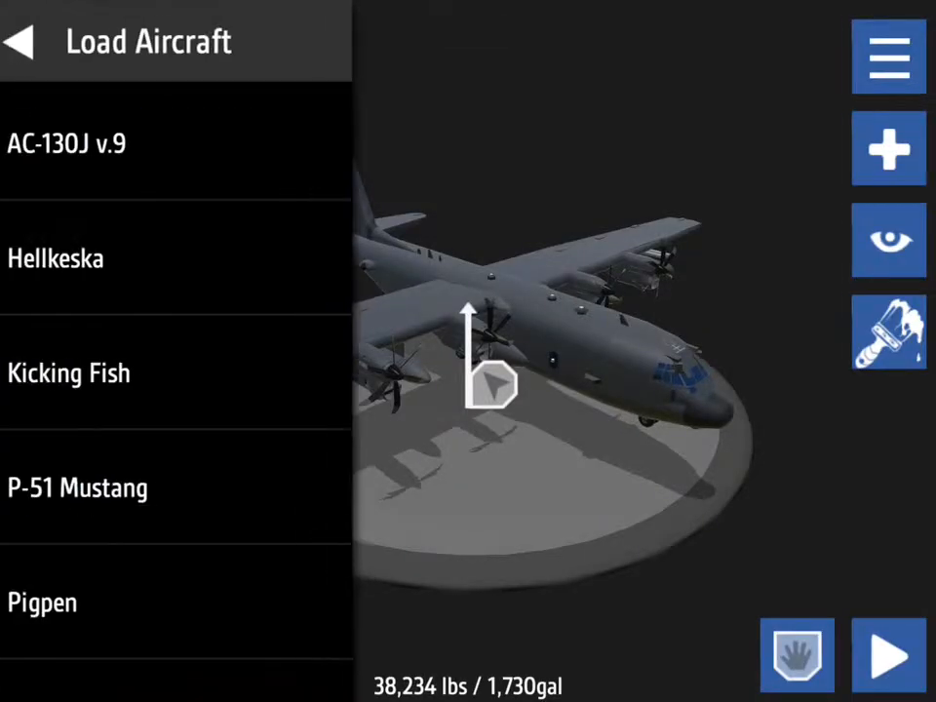
click(88, 487)
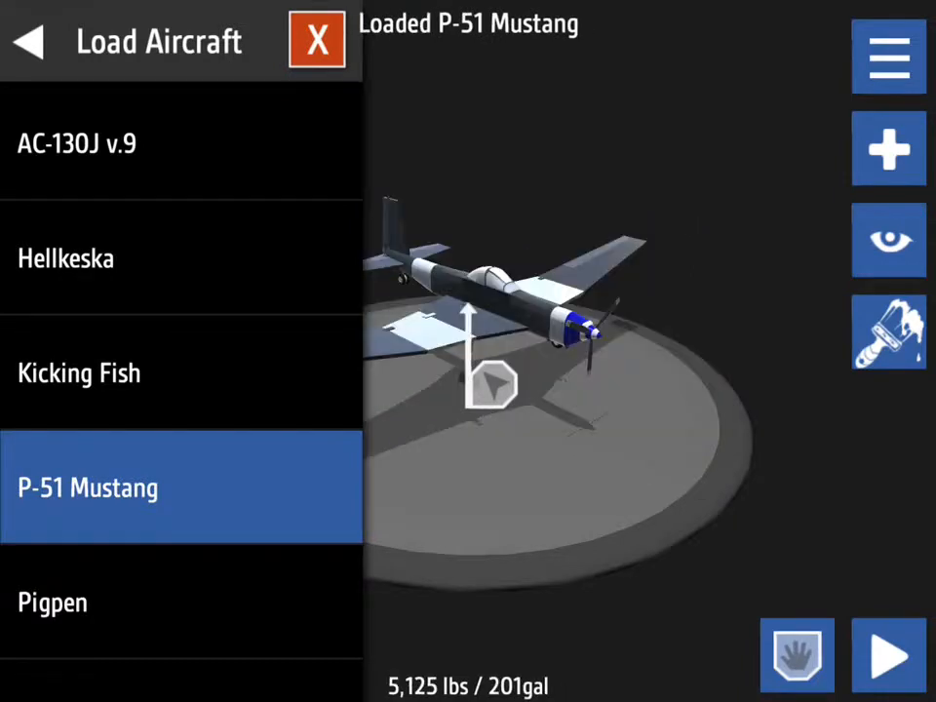
click(887, 654)
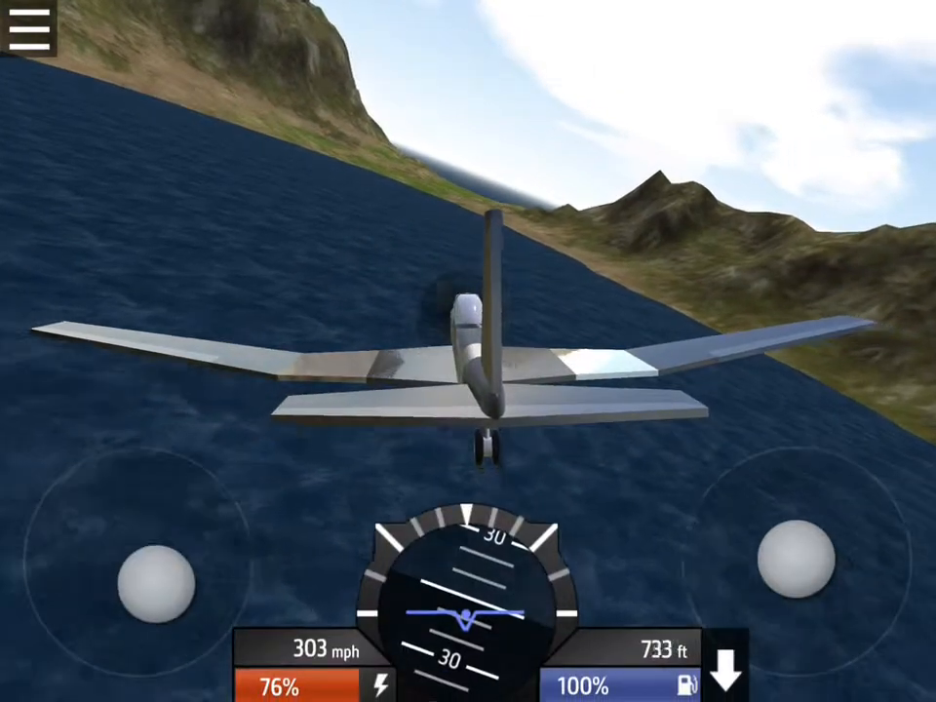
Descend with throttle cut to 0% and settle the P-51 Mustang onto the grassy hills
drag(156, 575, 127, 555)
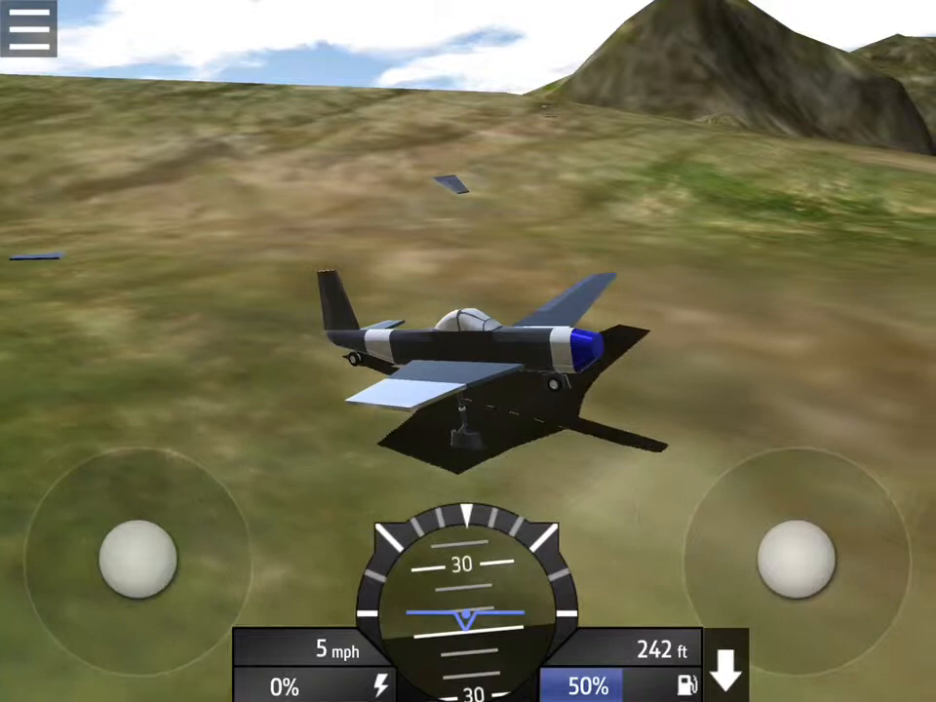
Exit the flight, land the P-51 Mustang back in the hangar, and bring up the designer's Menu panel
click(29, 30)
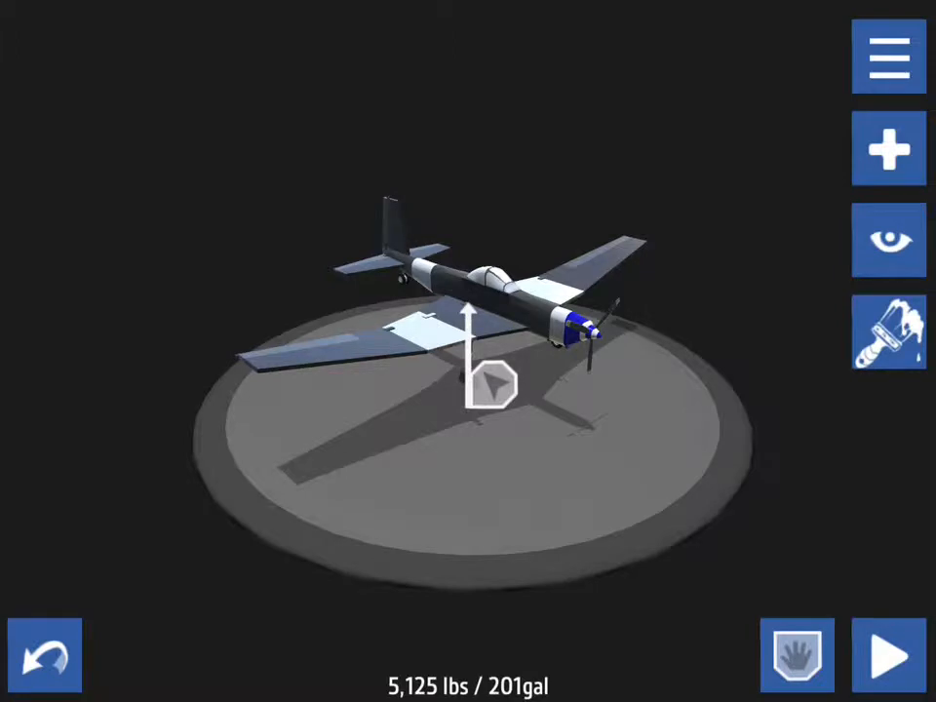
click(887, 56)
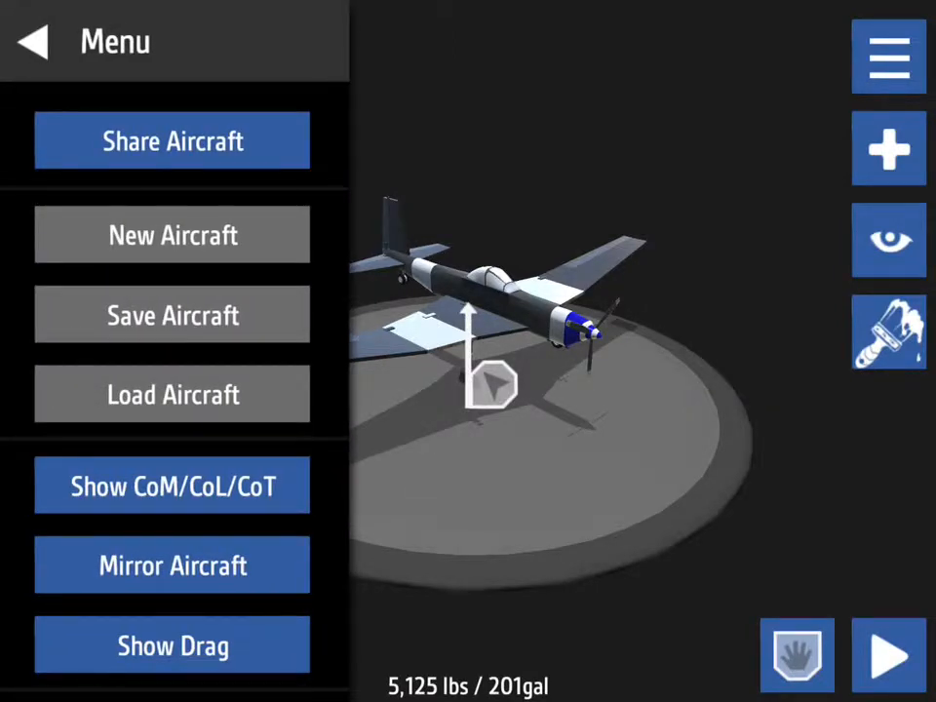
click(31, 41)
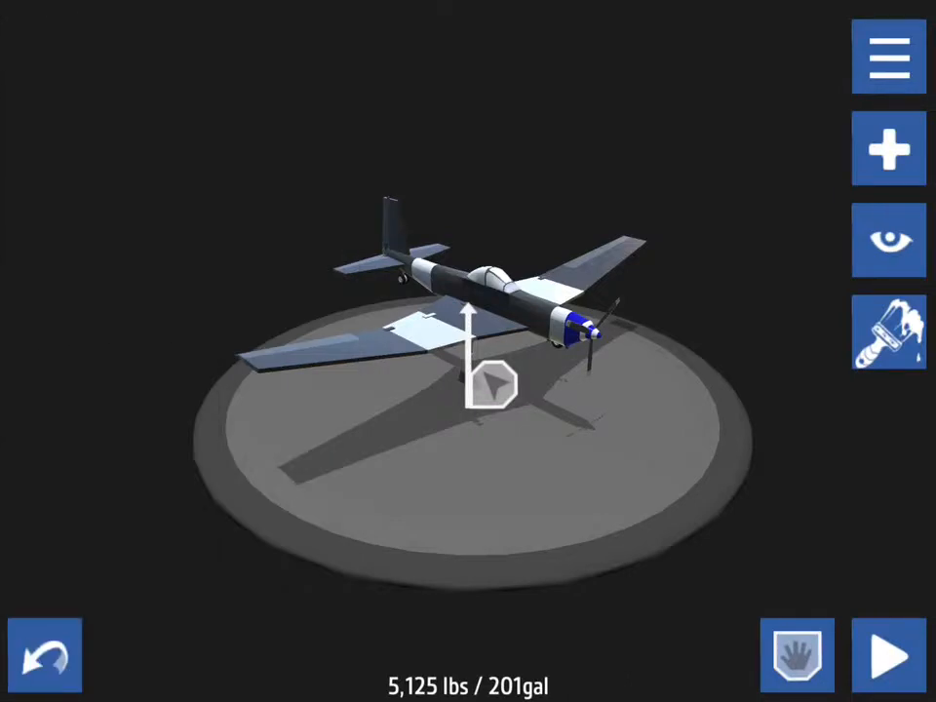
click(887, 57)
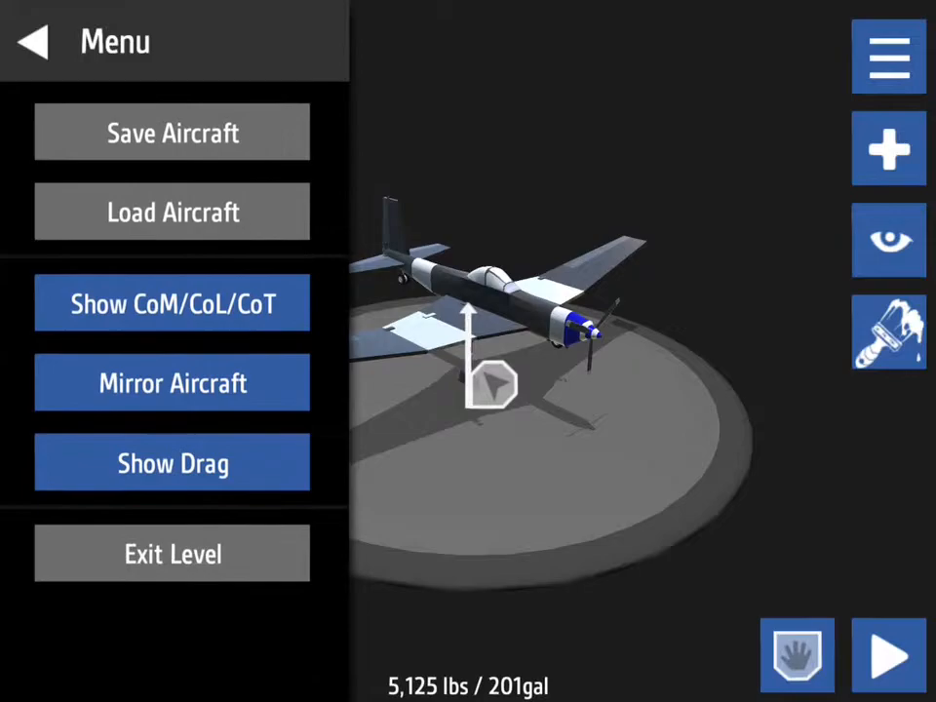